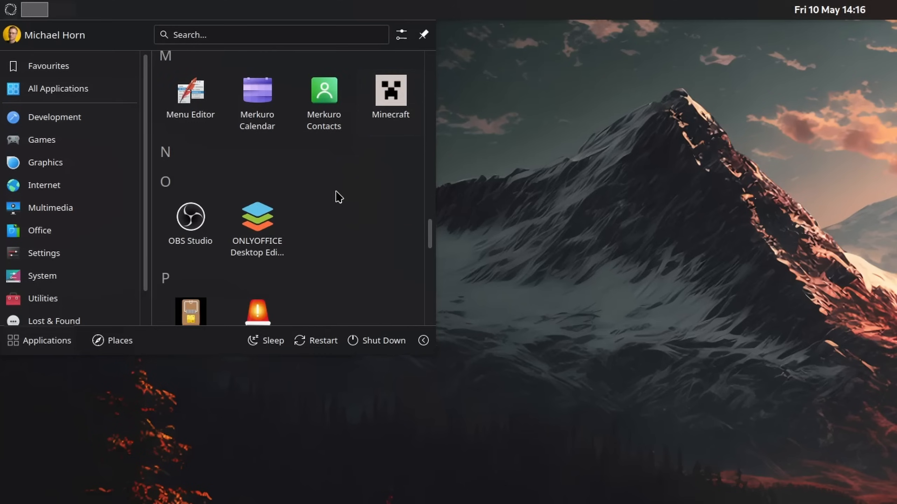
Bring up the Windows 11 footage and switch its Start menu to the alphabetical All apps list
scroll(down, 3)
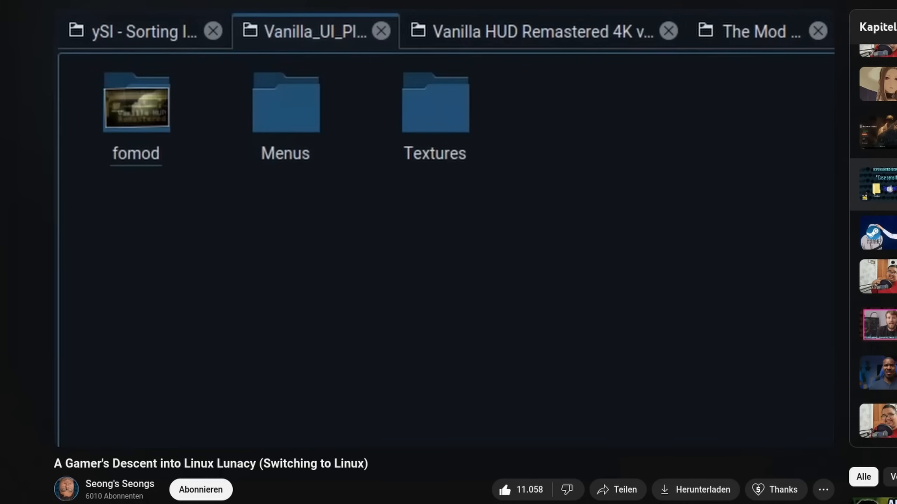
click(760, 30)
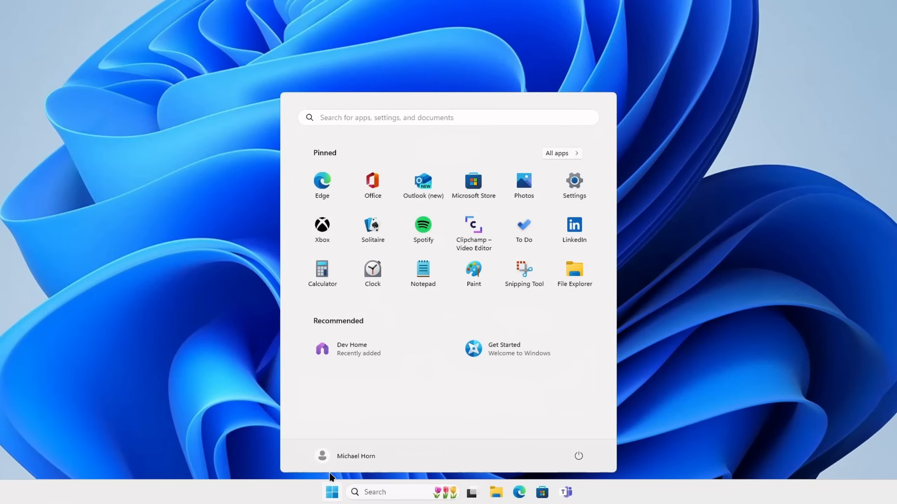
click(556, 153)
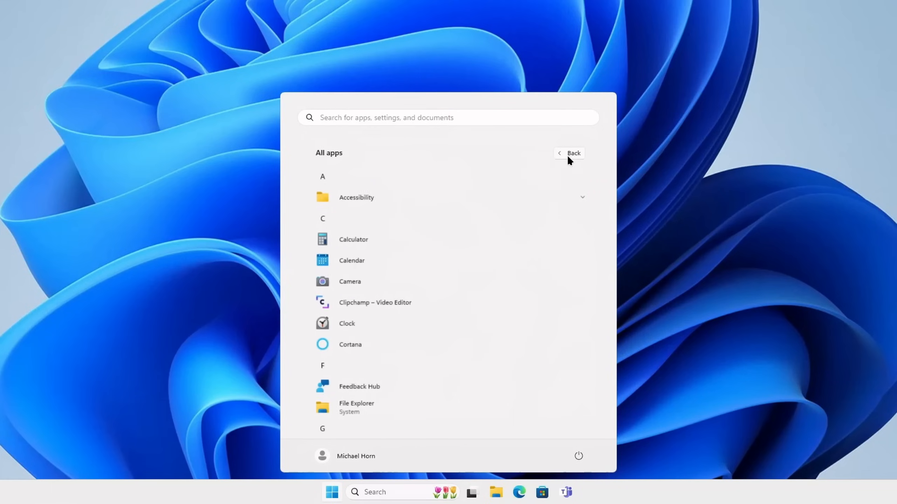